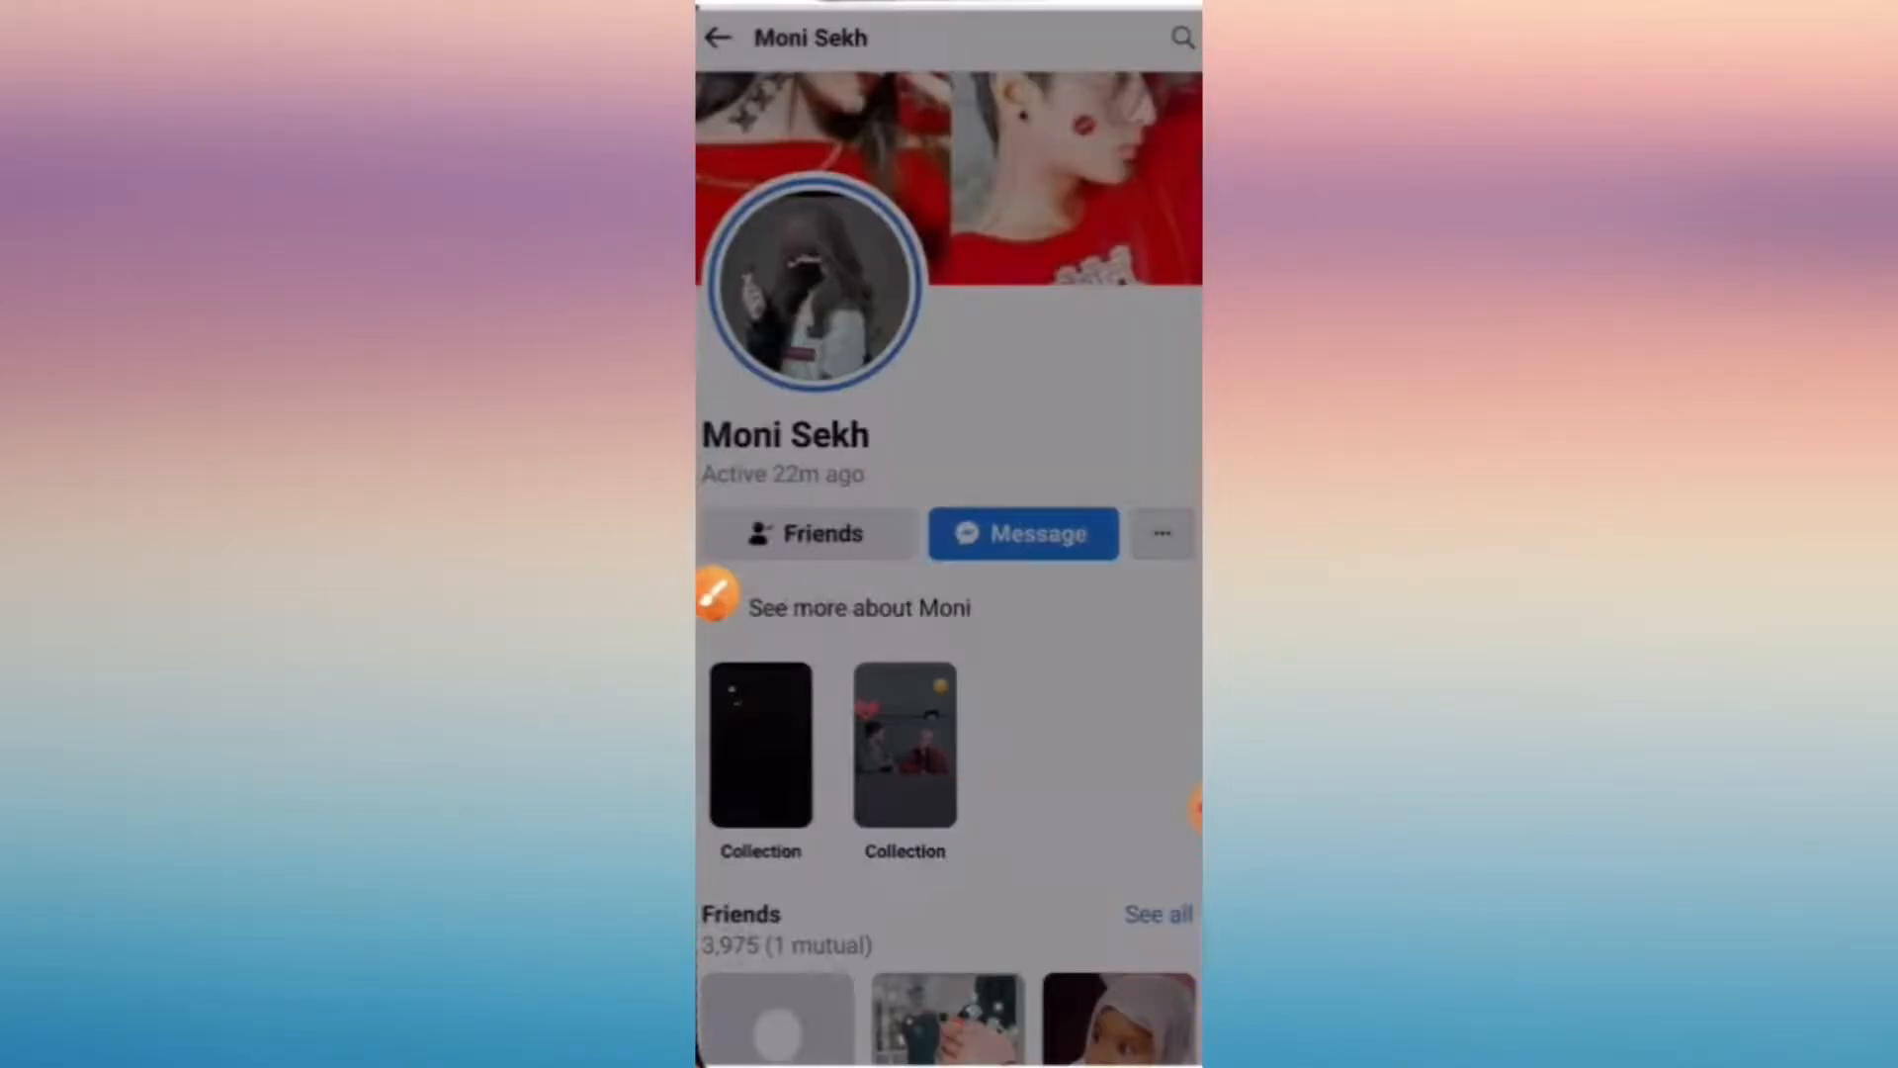
click(1158, 533)
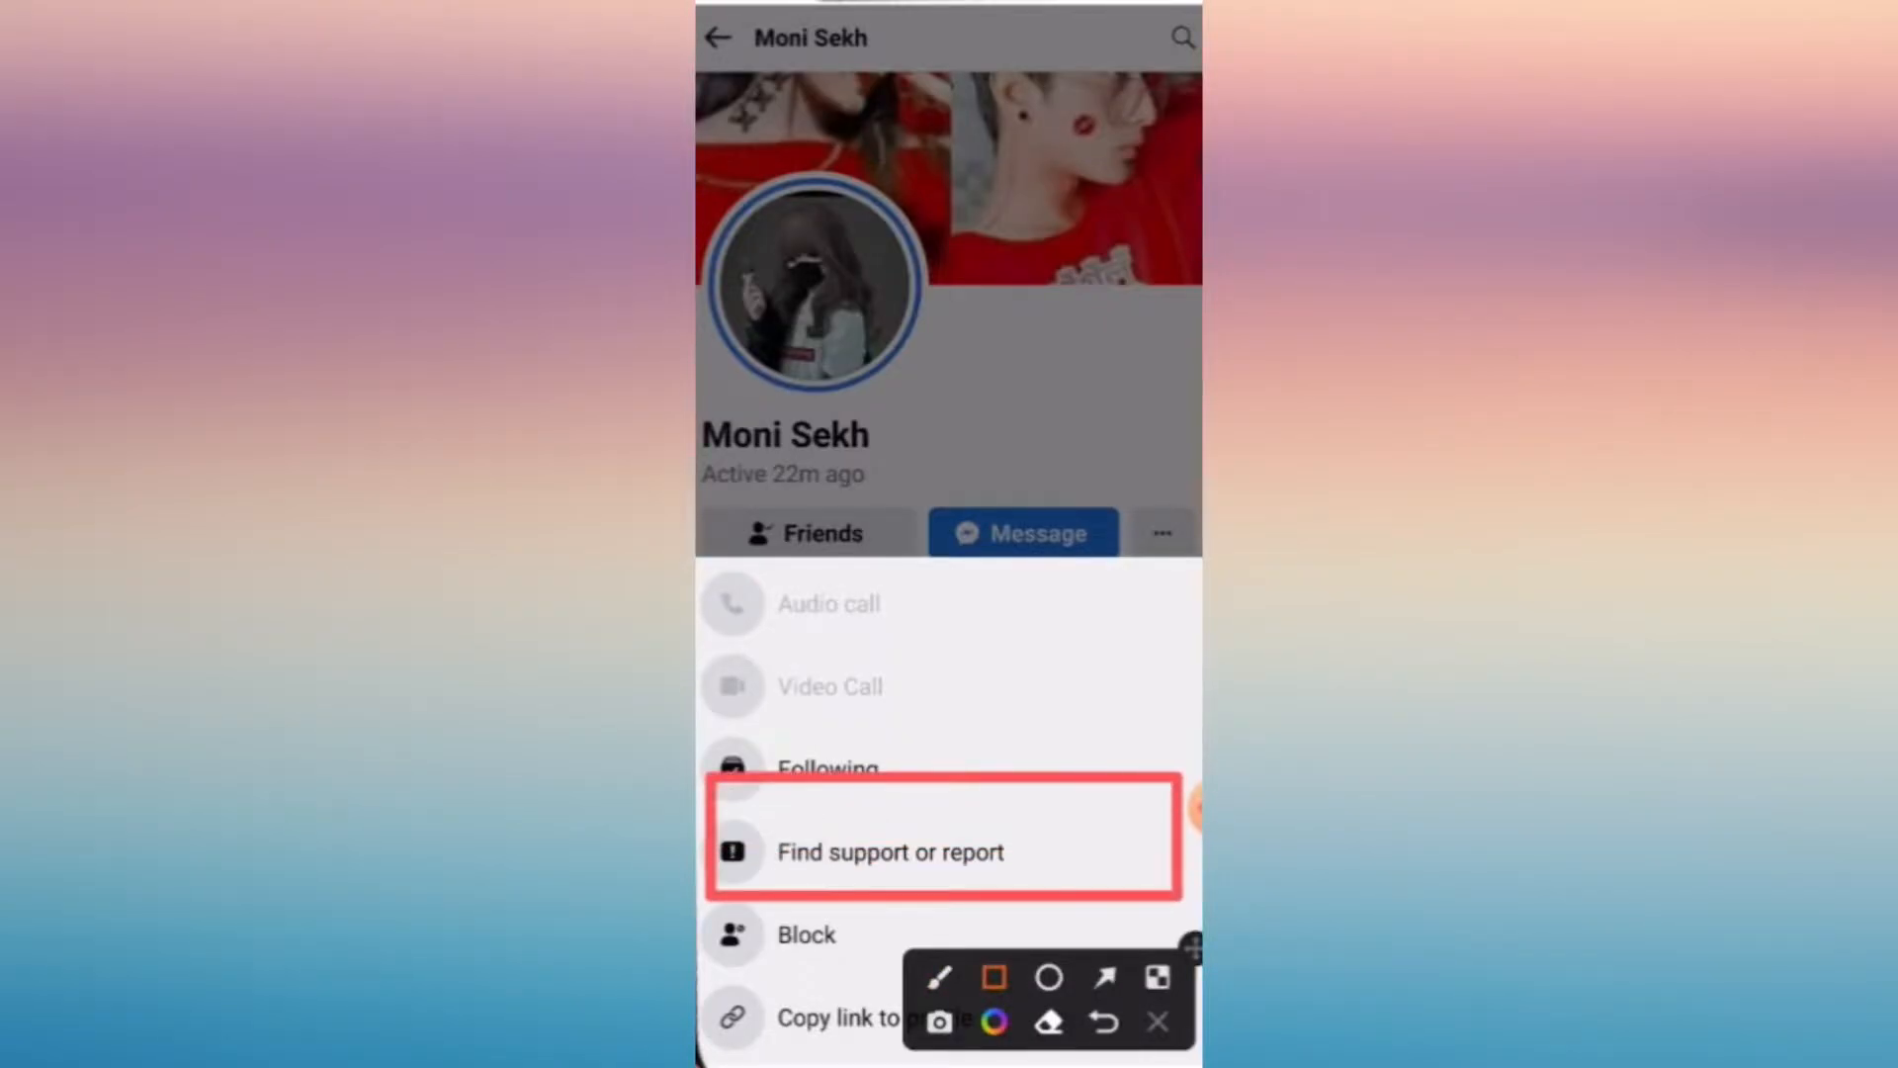
click(889, 851)
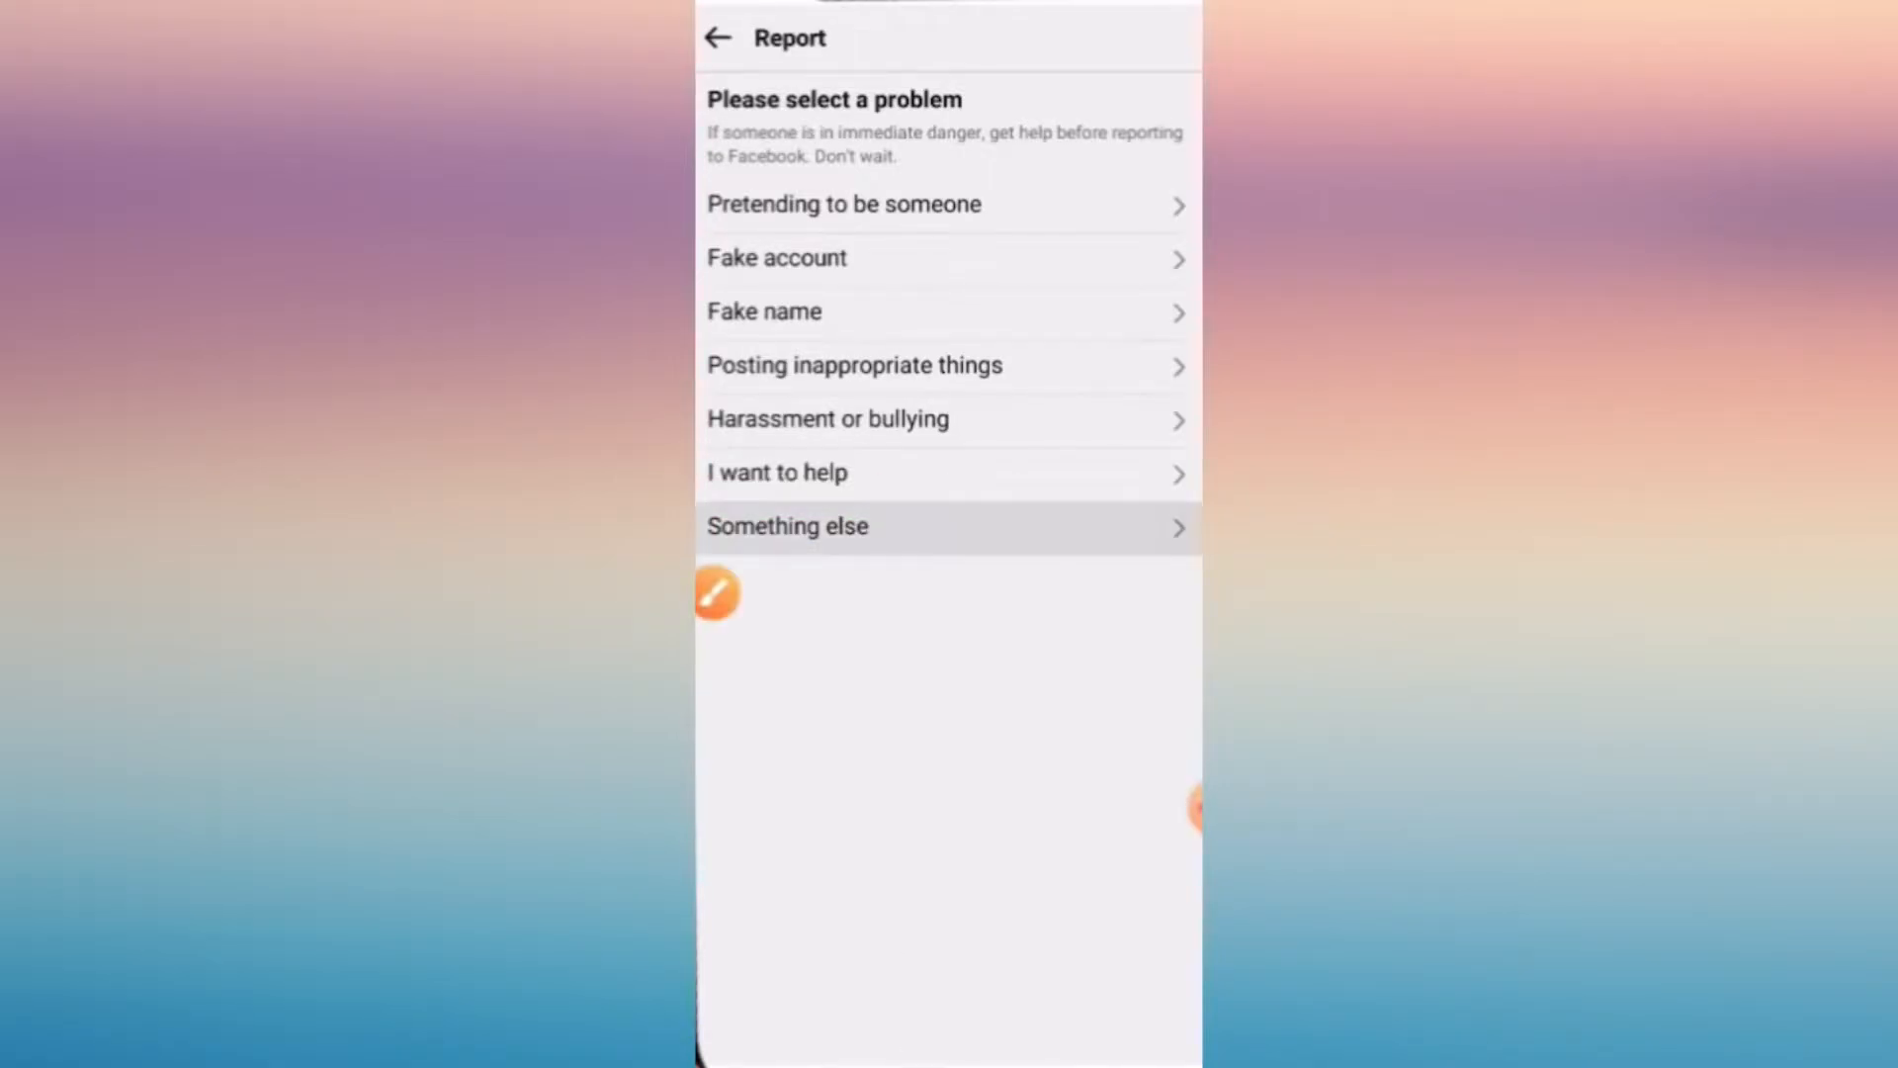
click(786, 525)
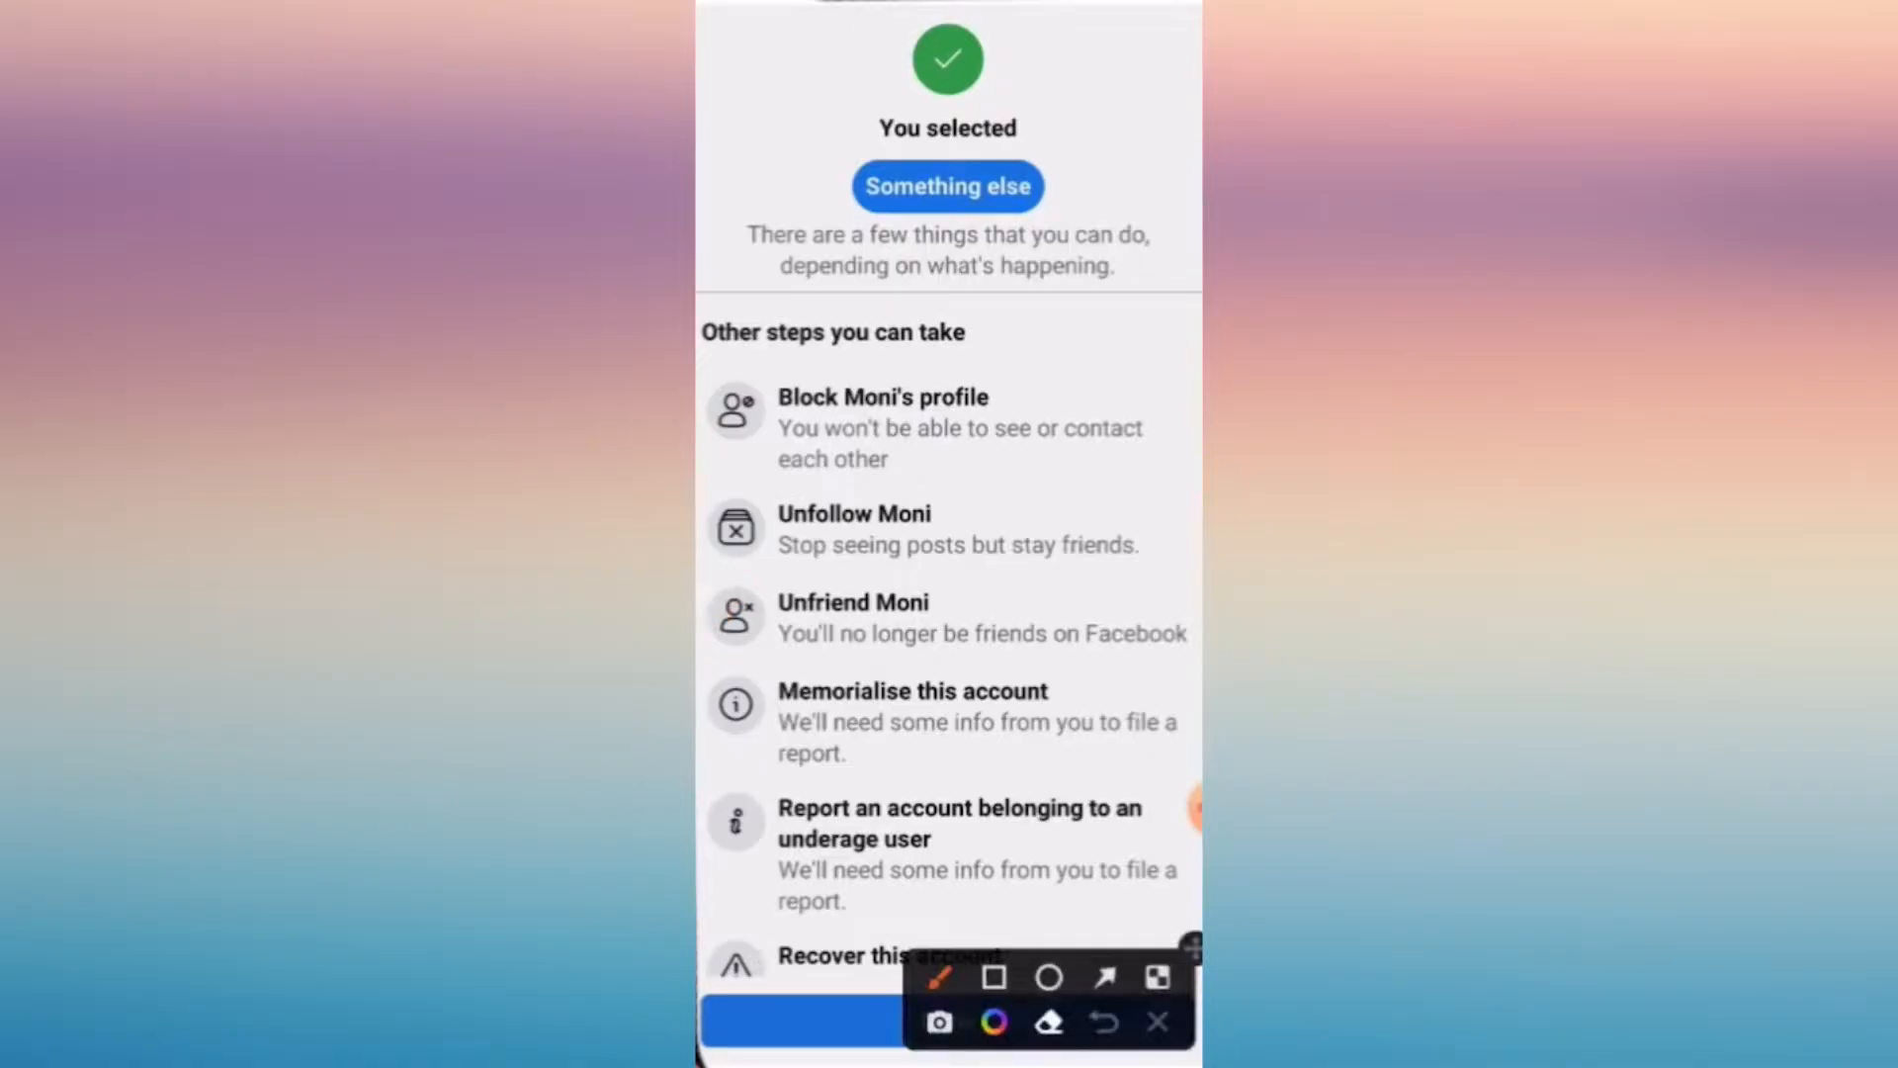
click(995, 977)
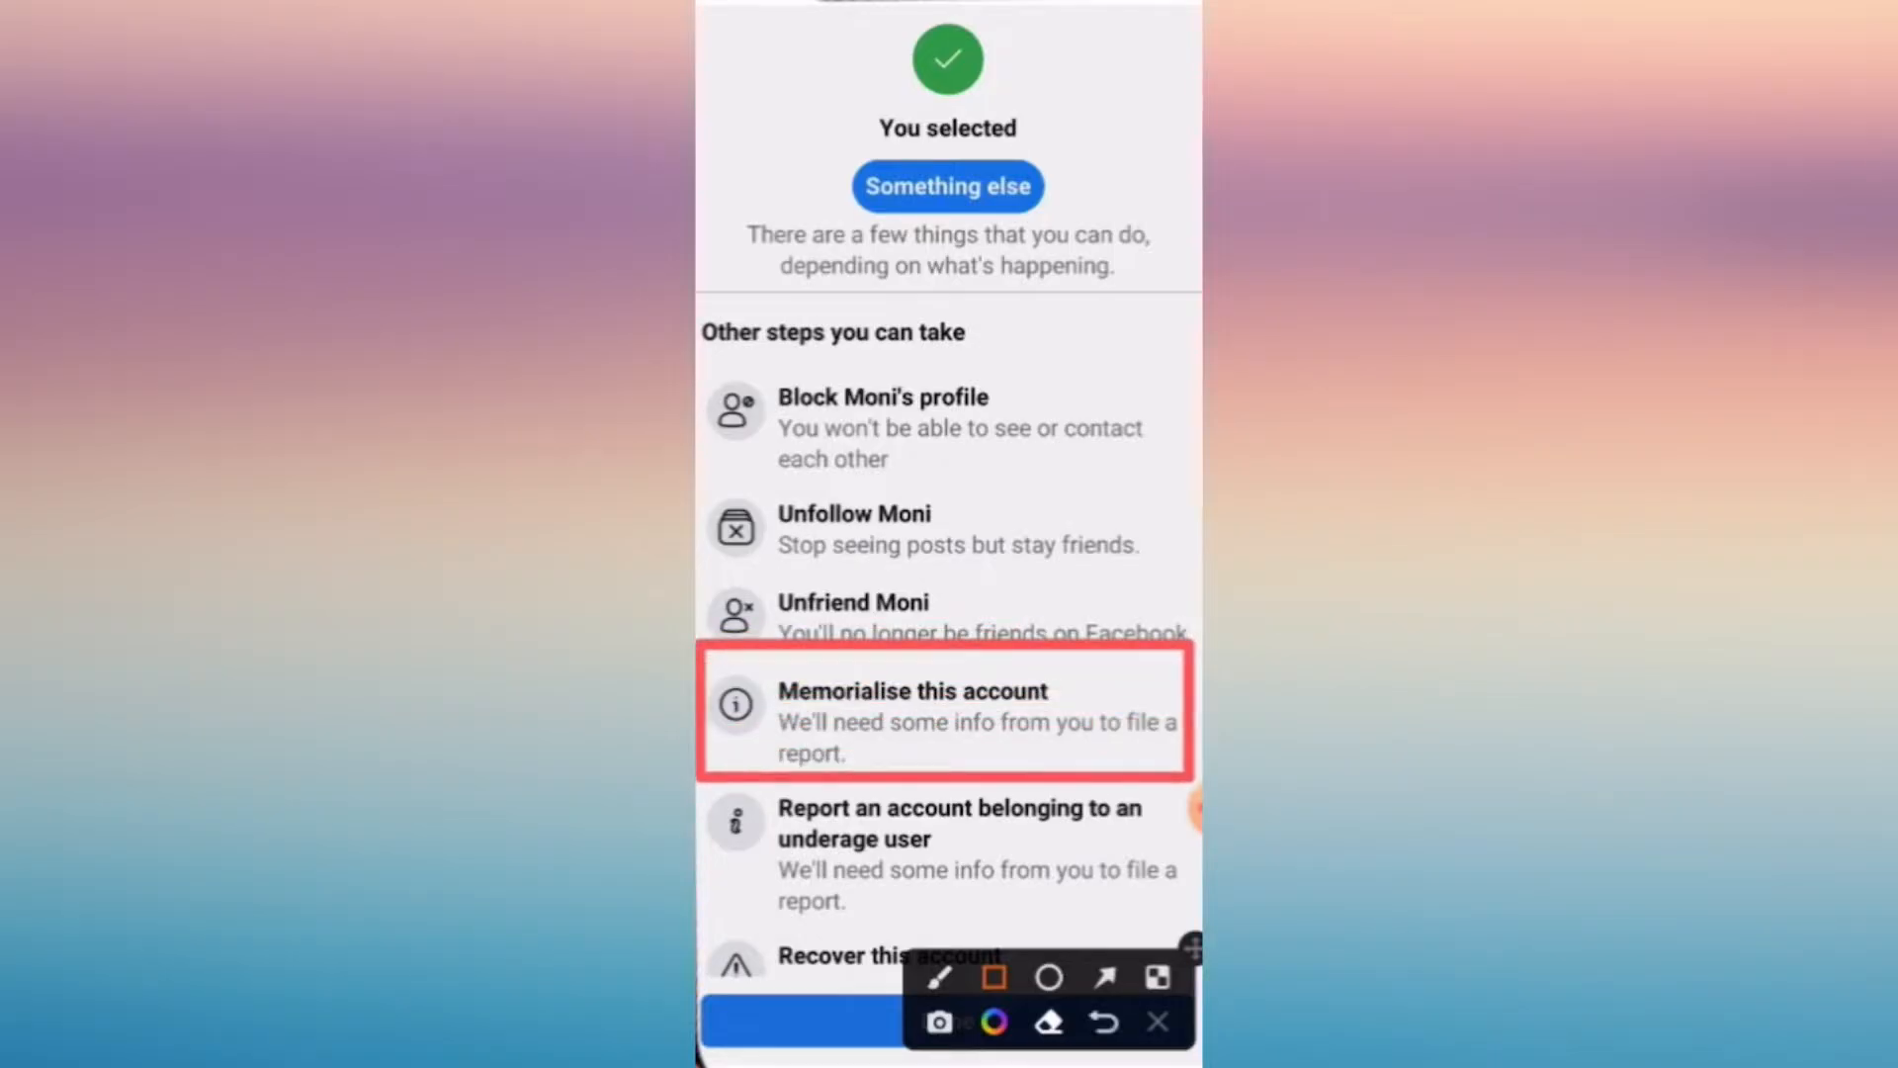
click(914, 690)
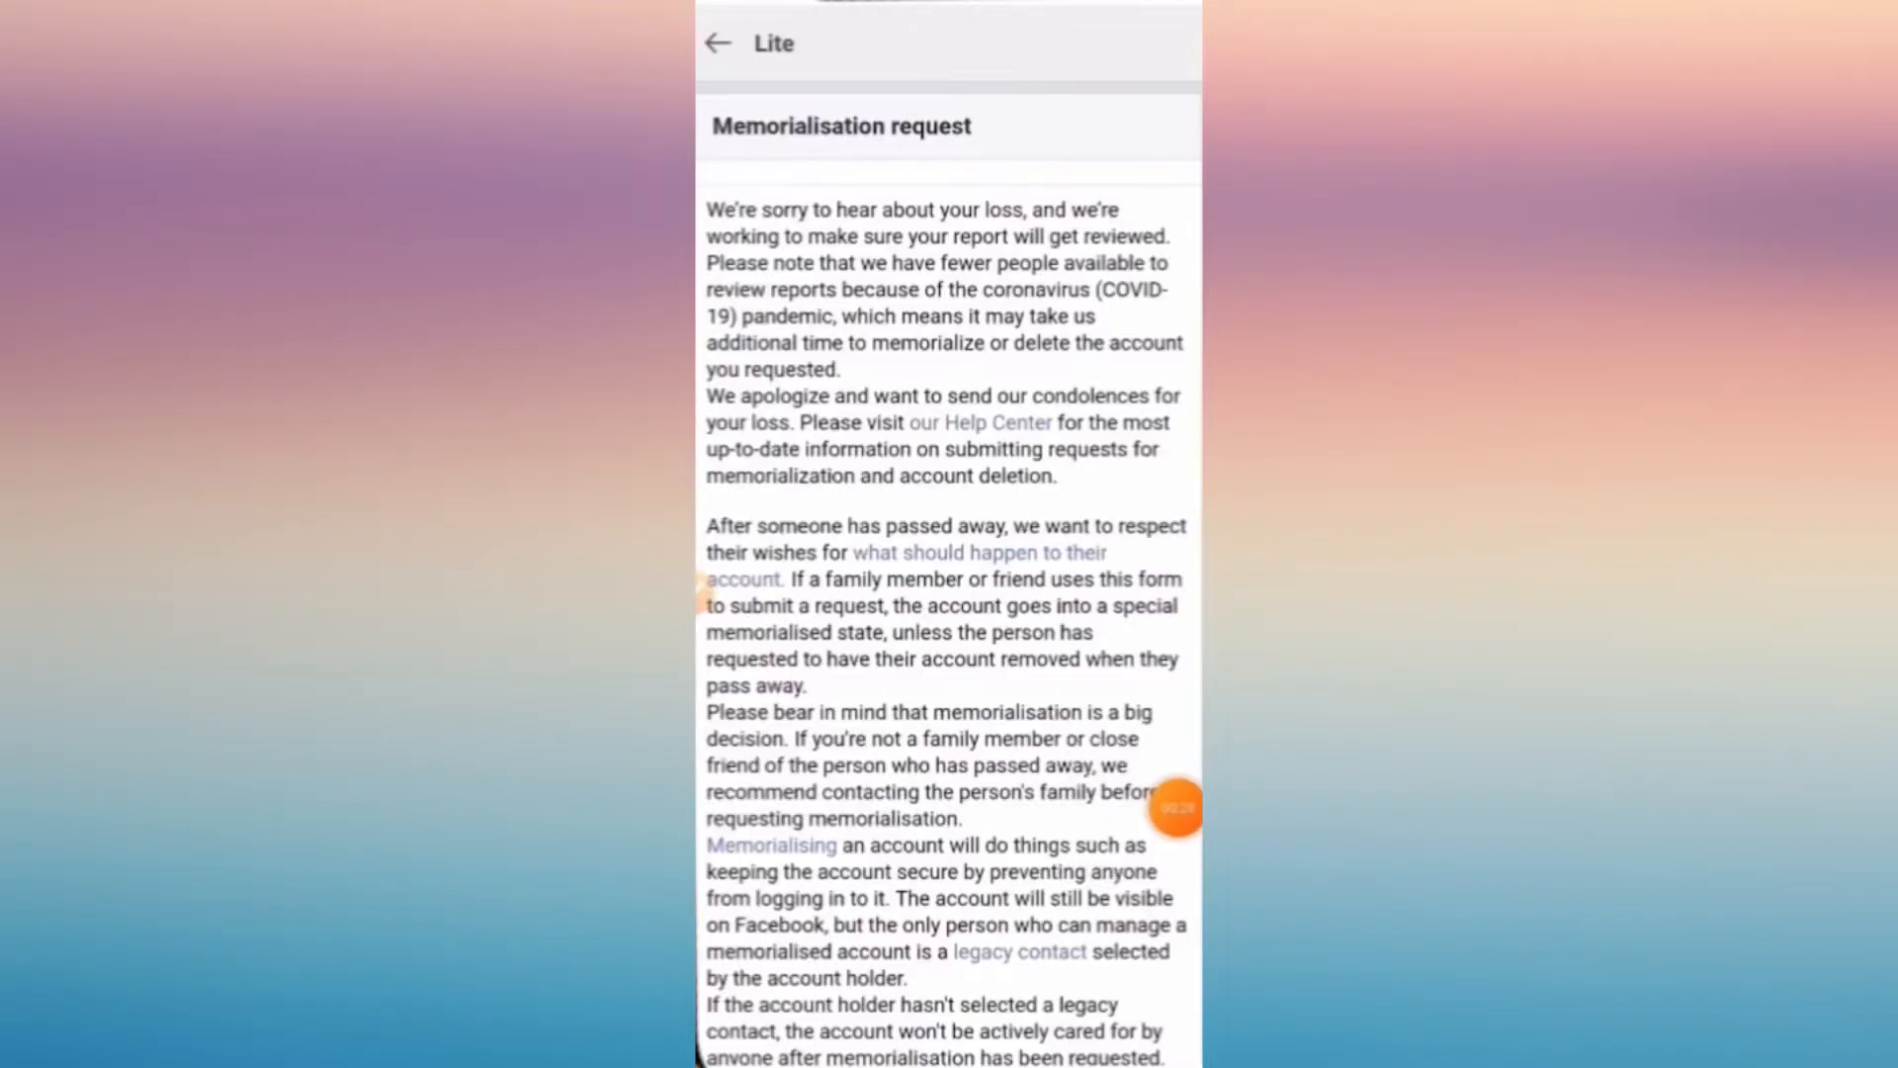
scroll(down, 3)
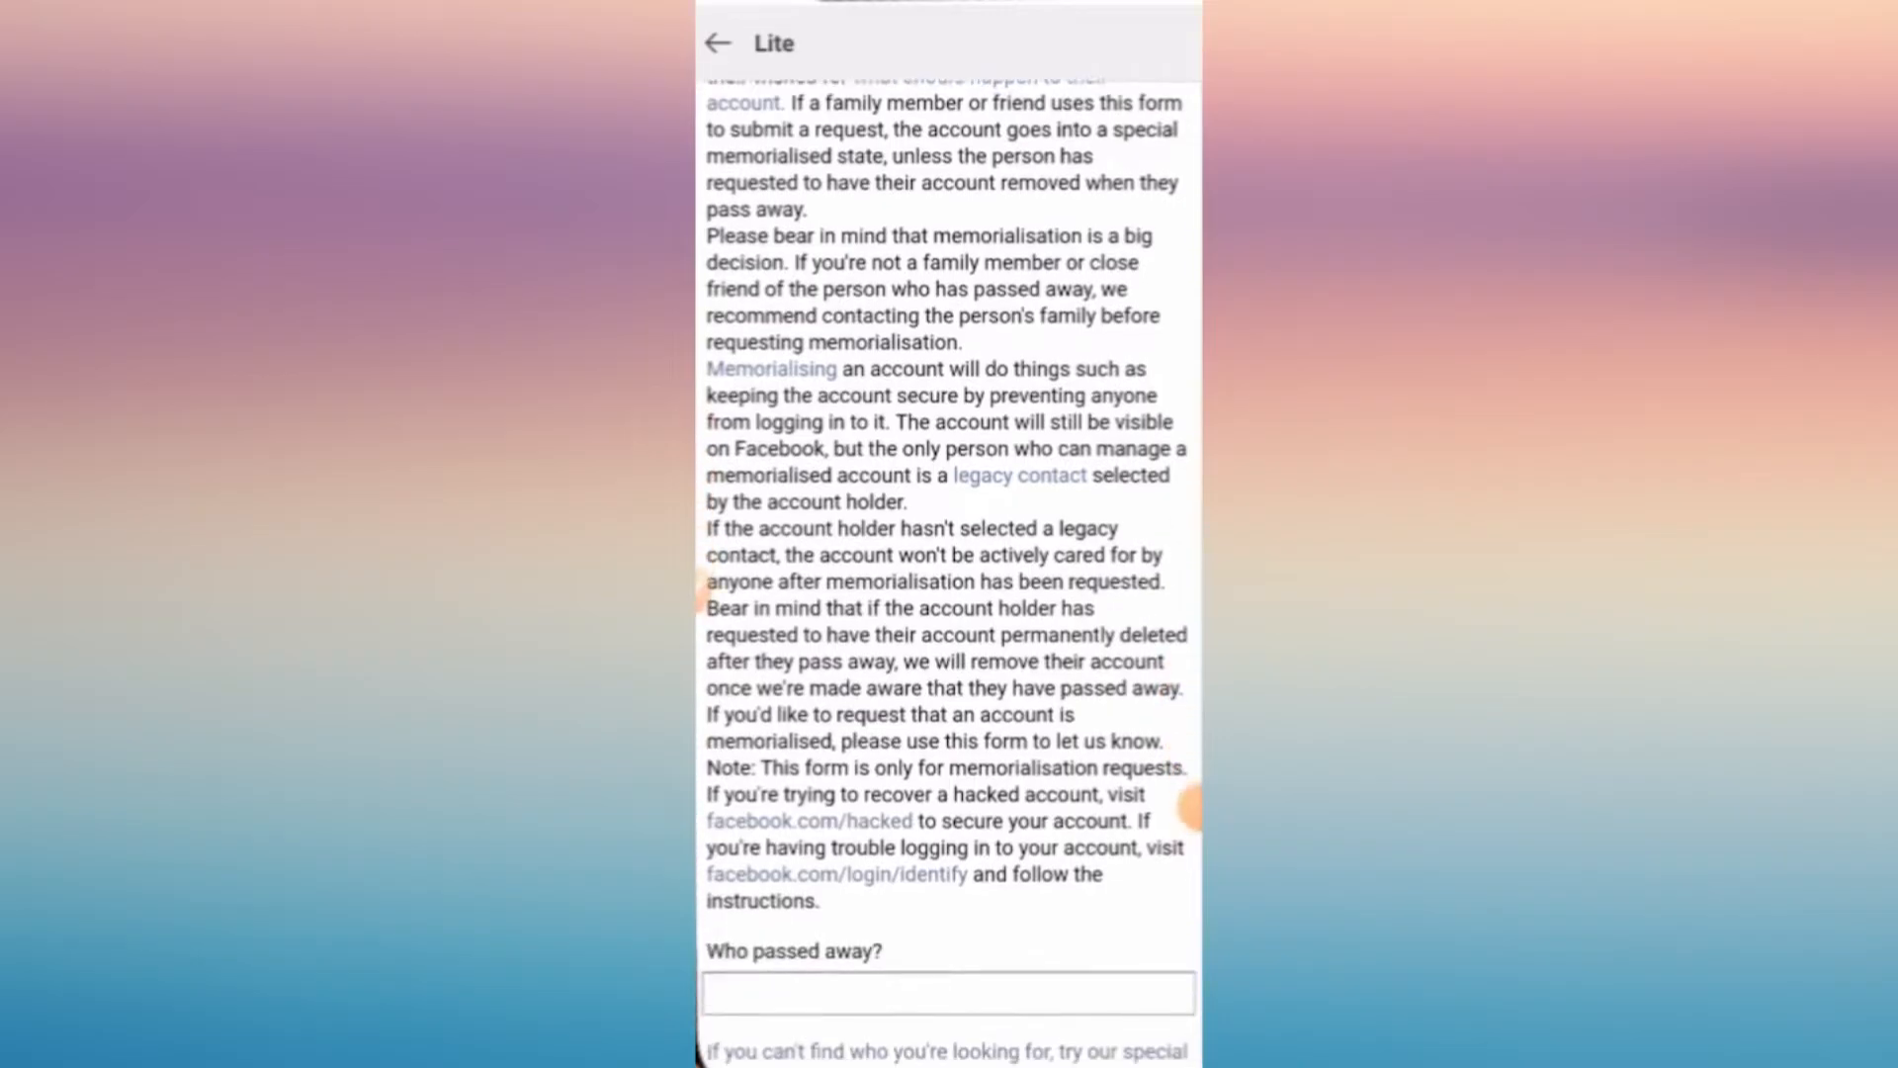
scroll(down, 3)
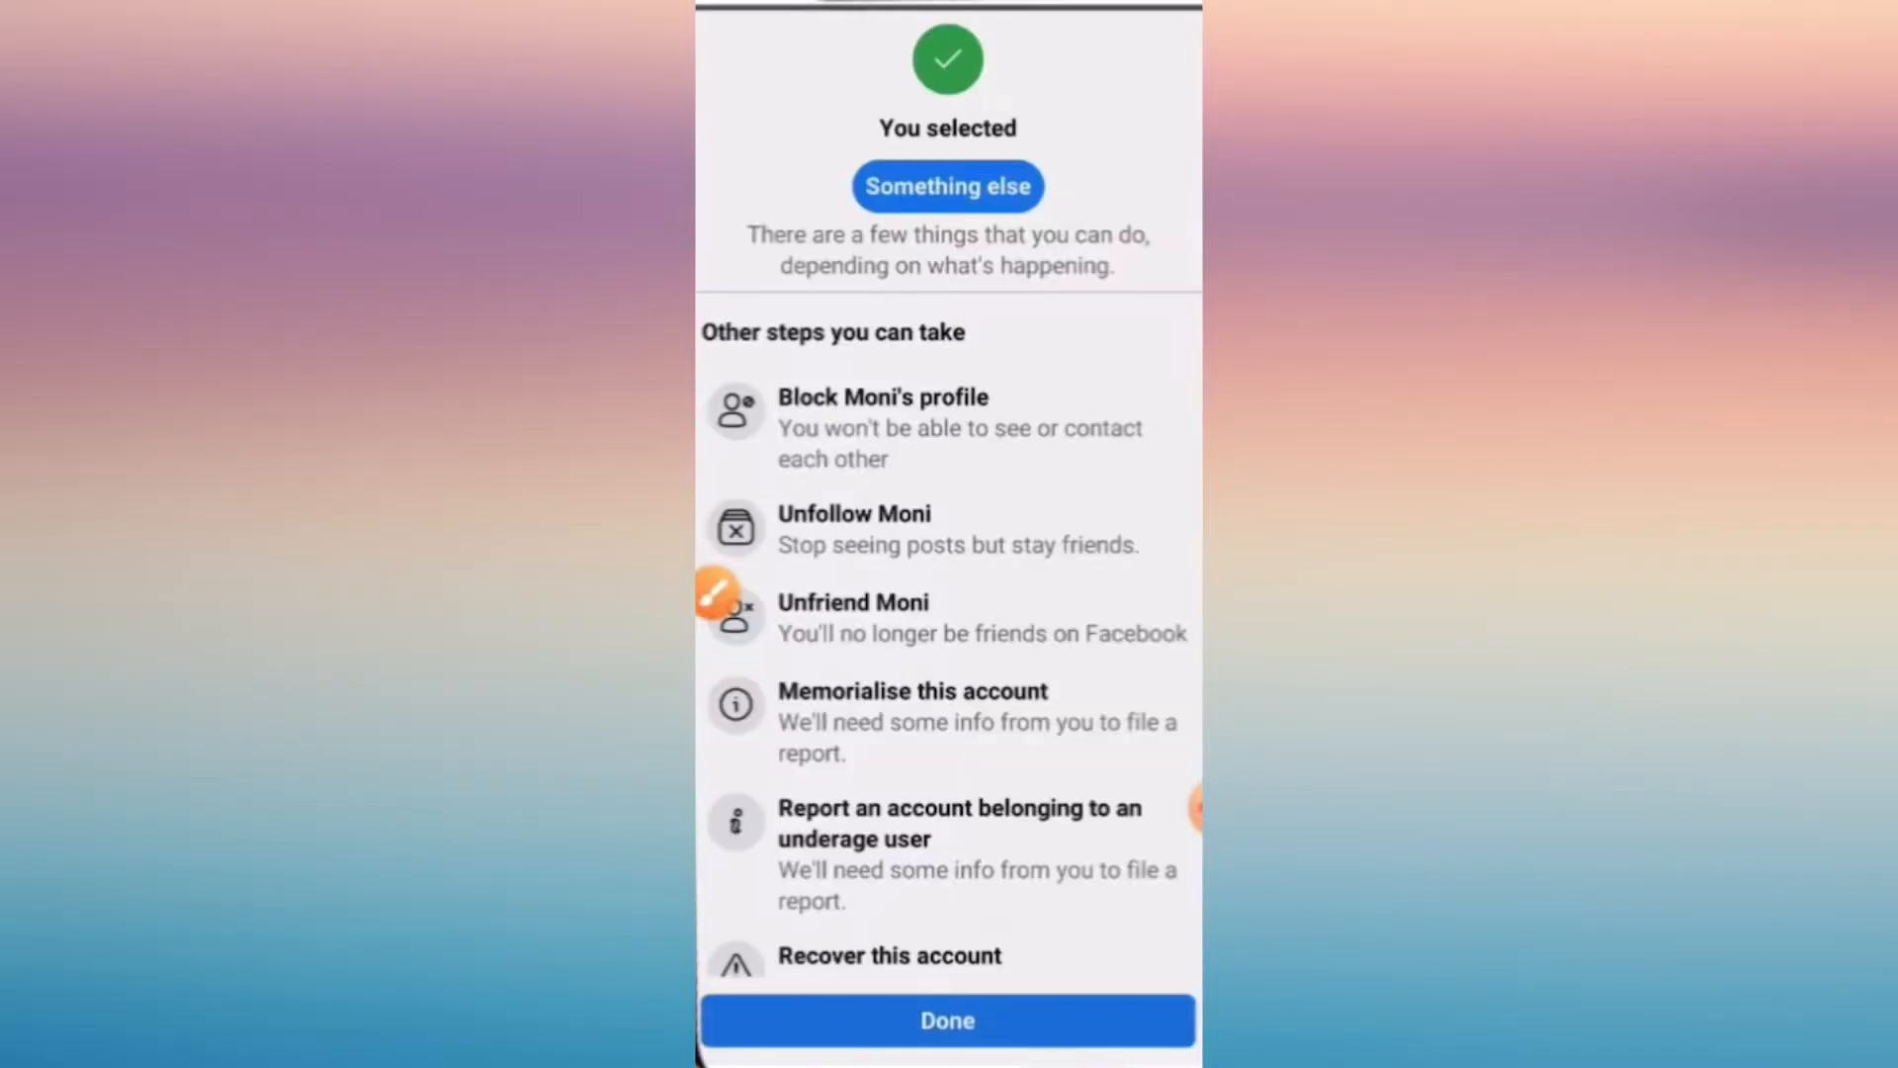
click(948, 1021)
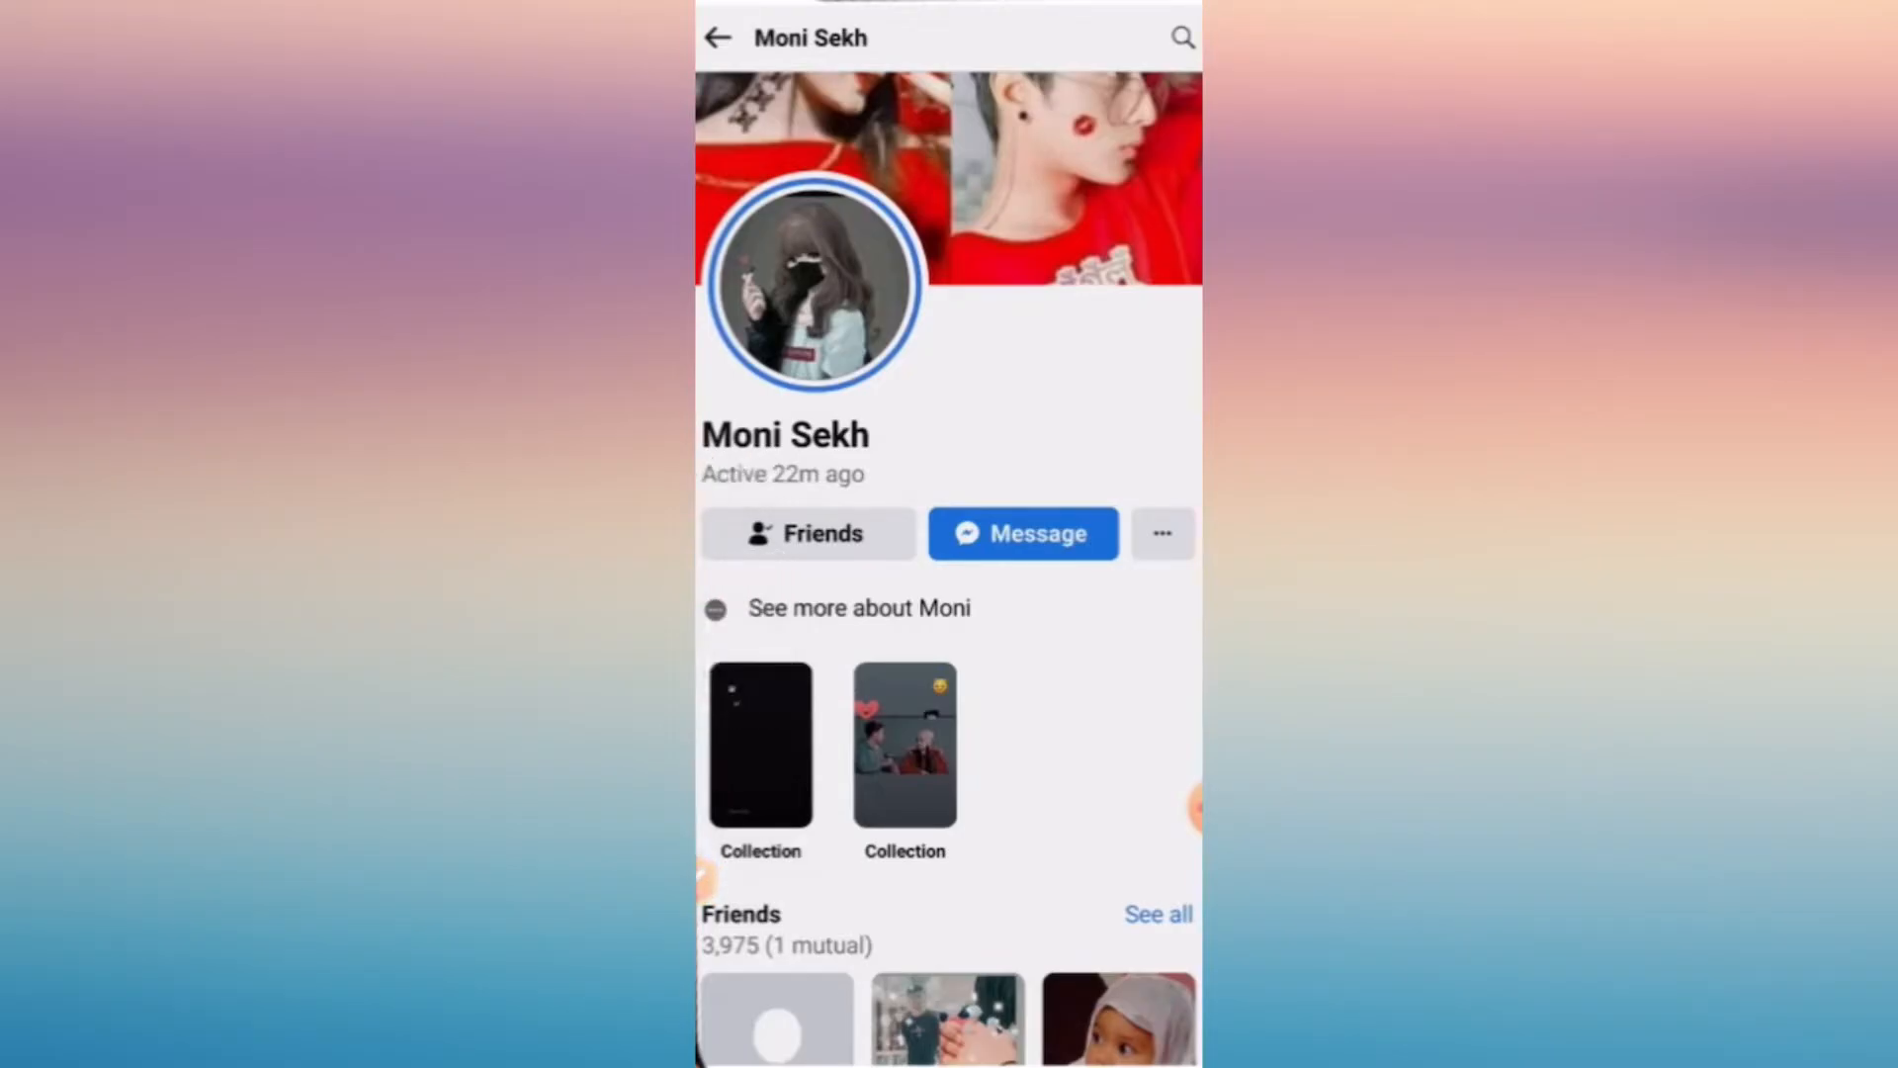
click(1160, 533)
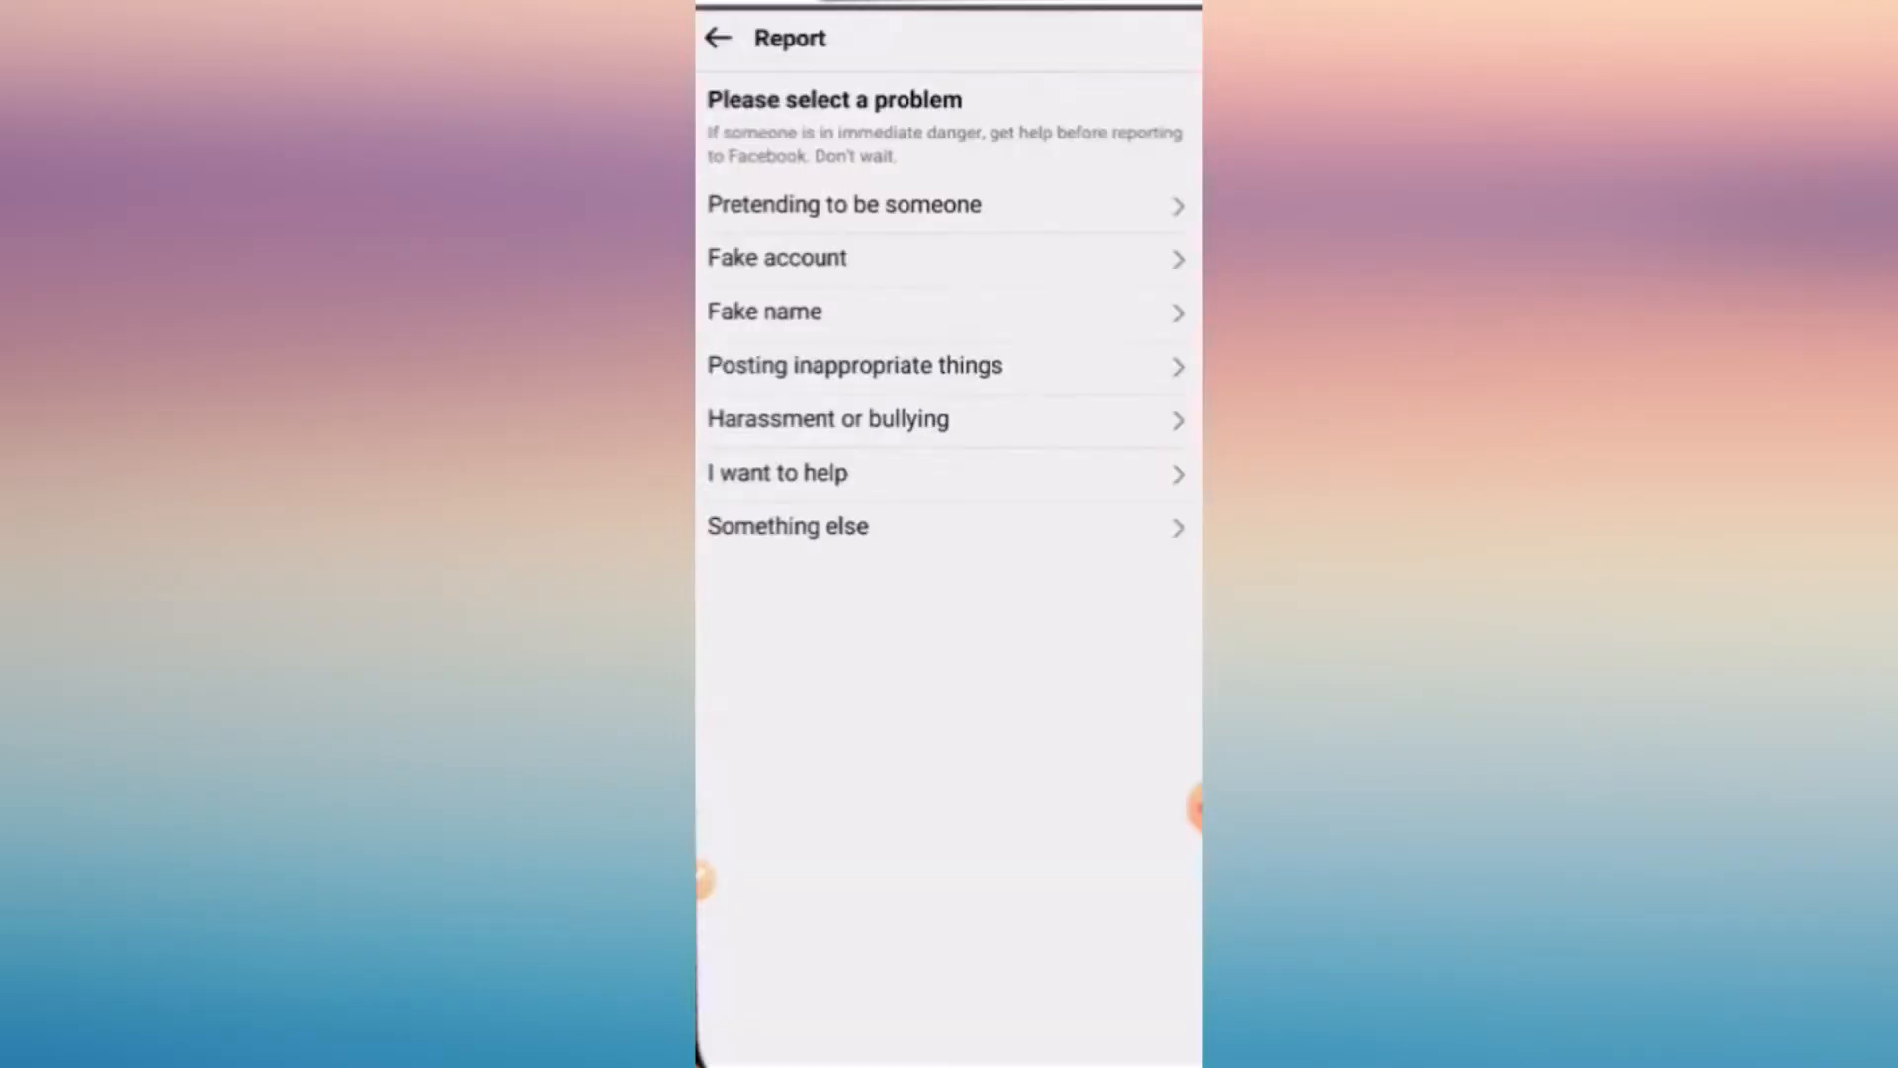
Choose 'Something else' to reach the memorialise-account option
click(787, 524)
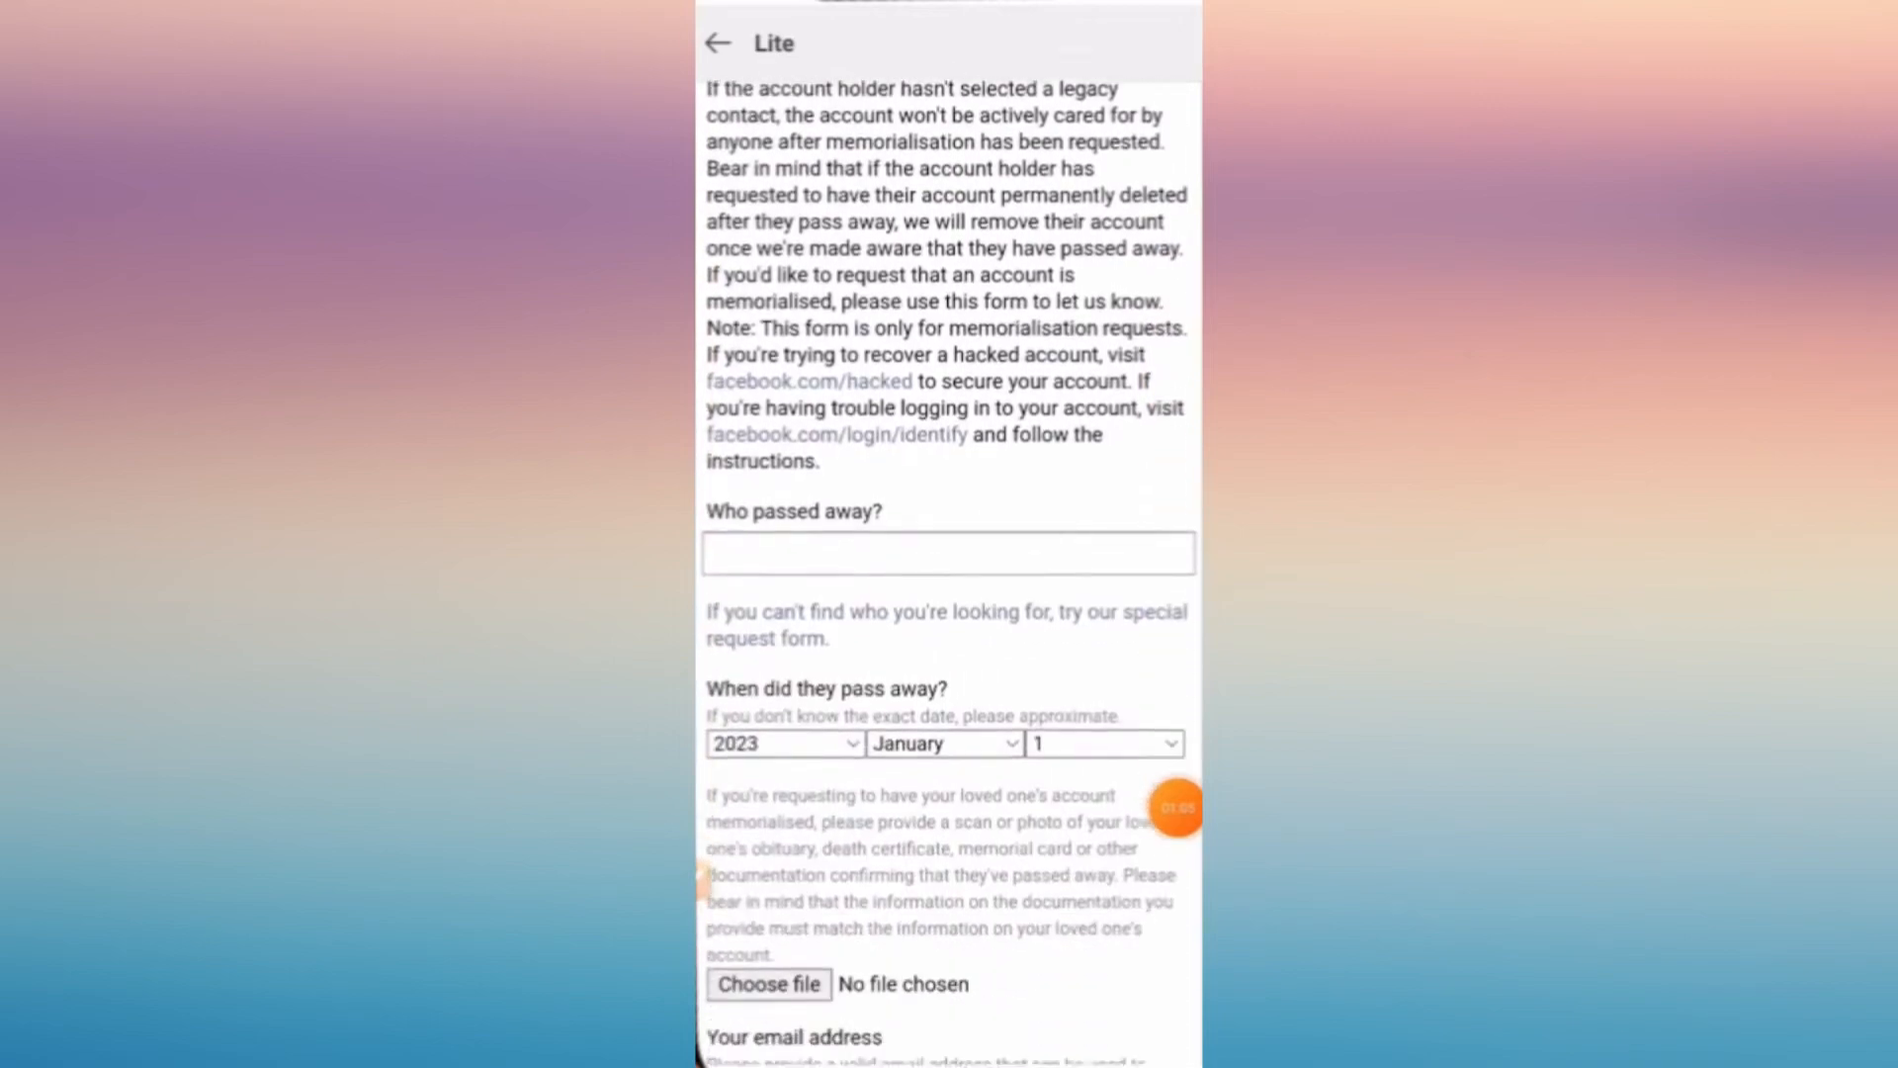
text(mo)
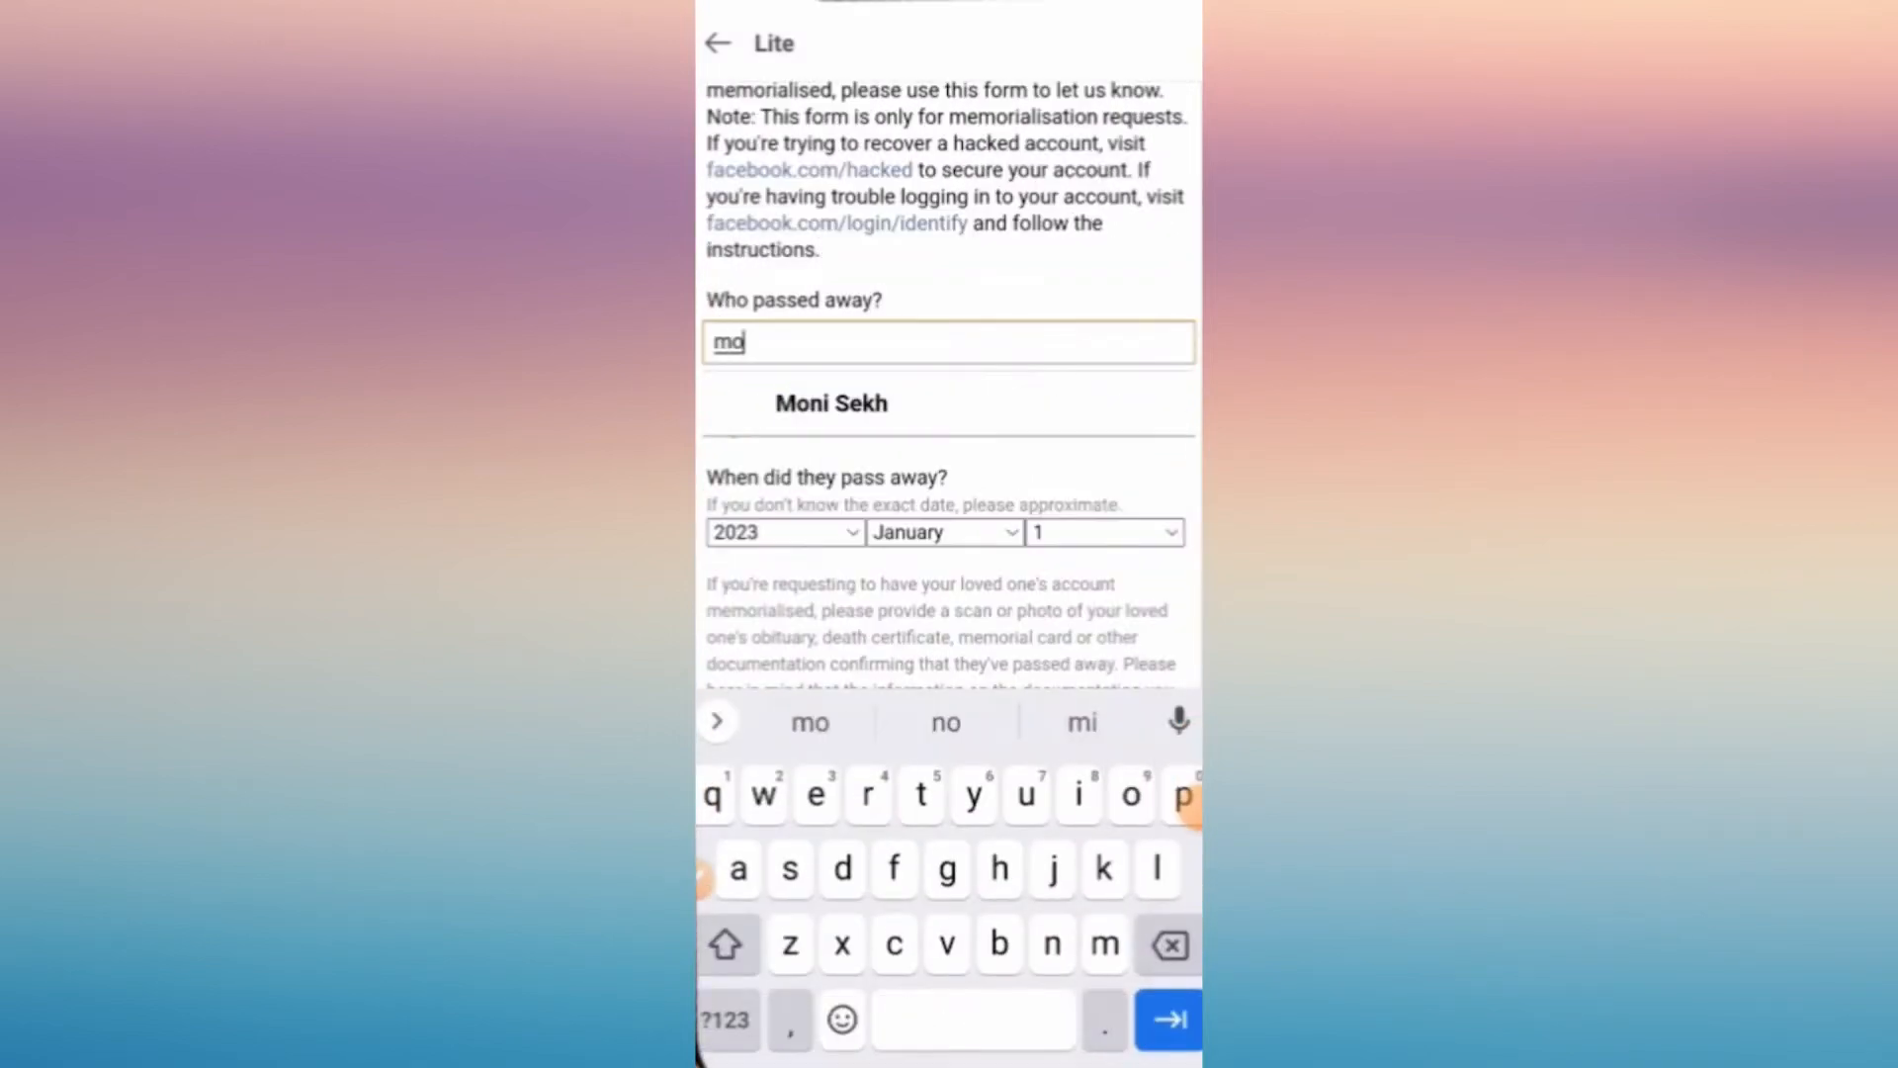
click(830, 404)
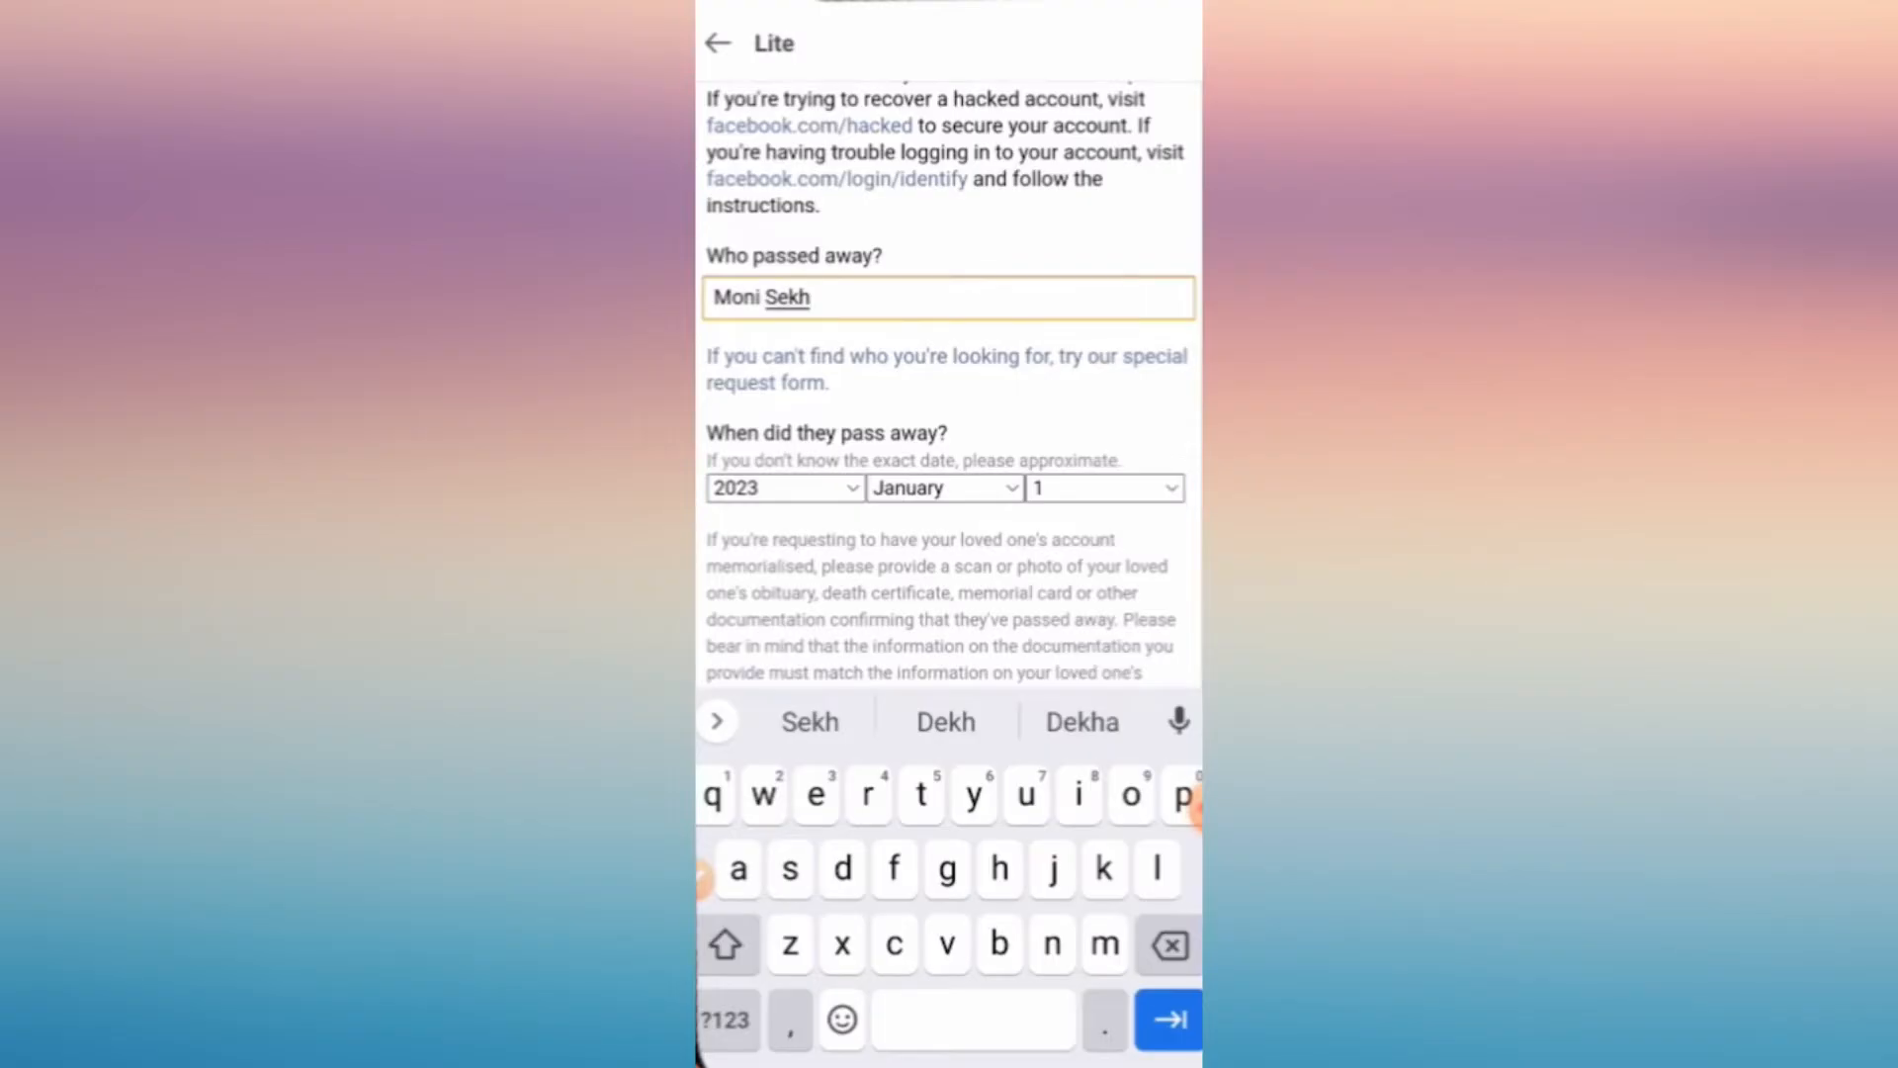
click(1099, 488)
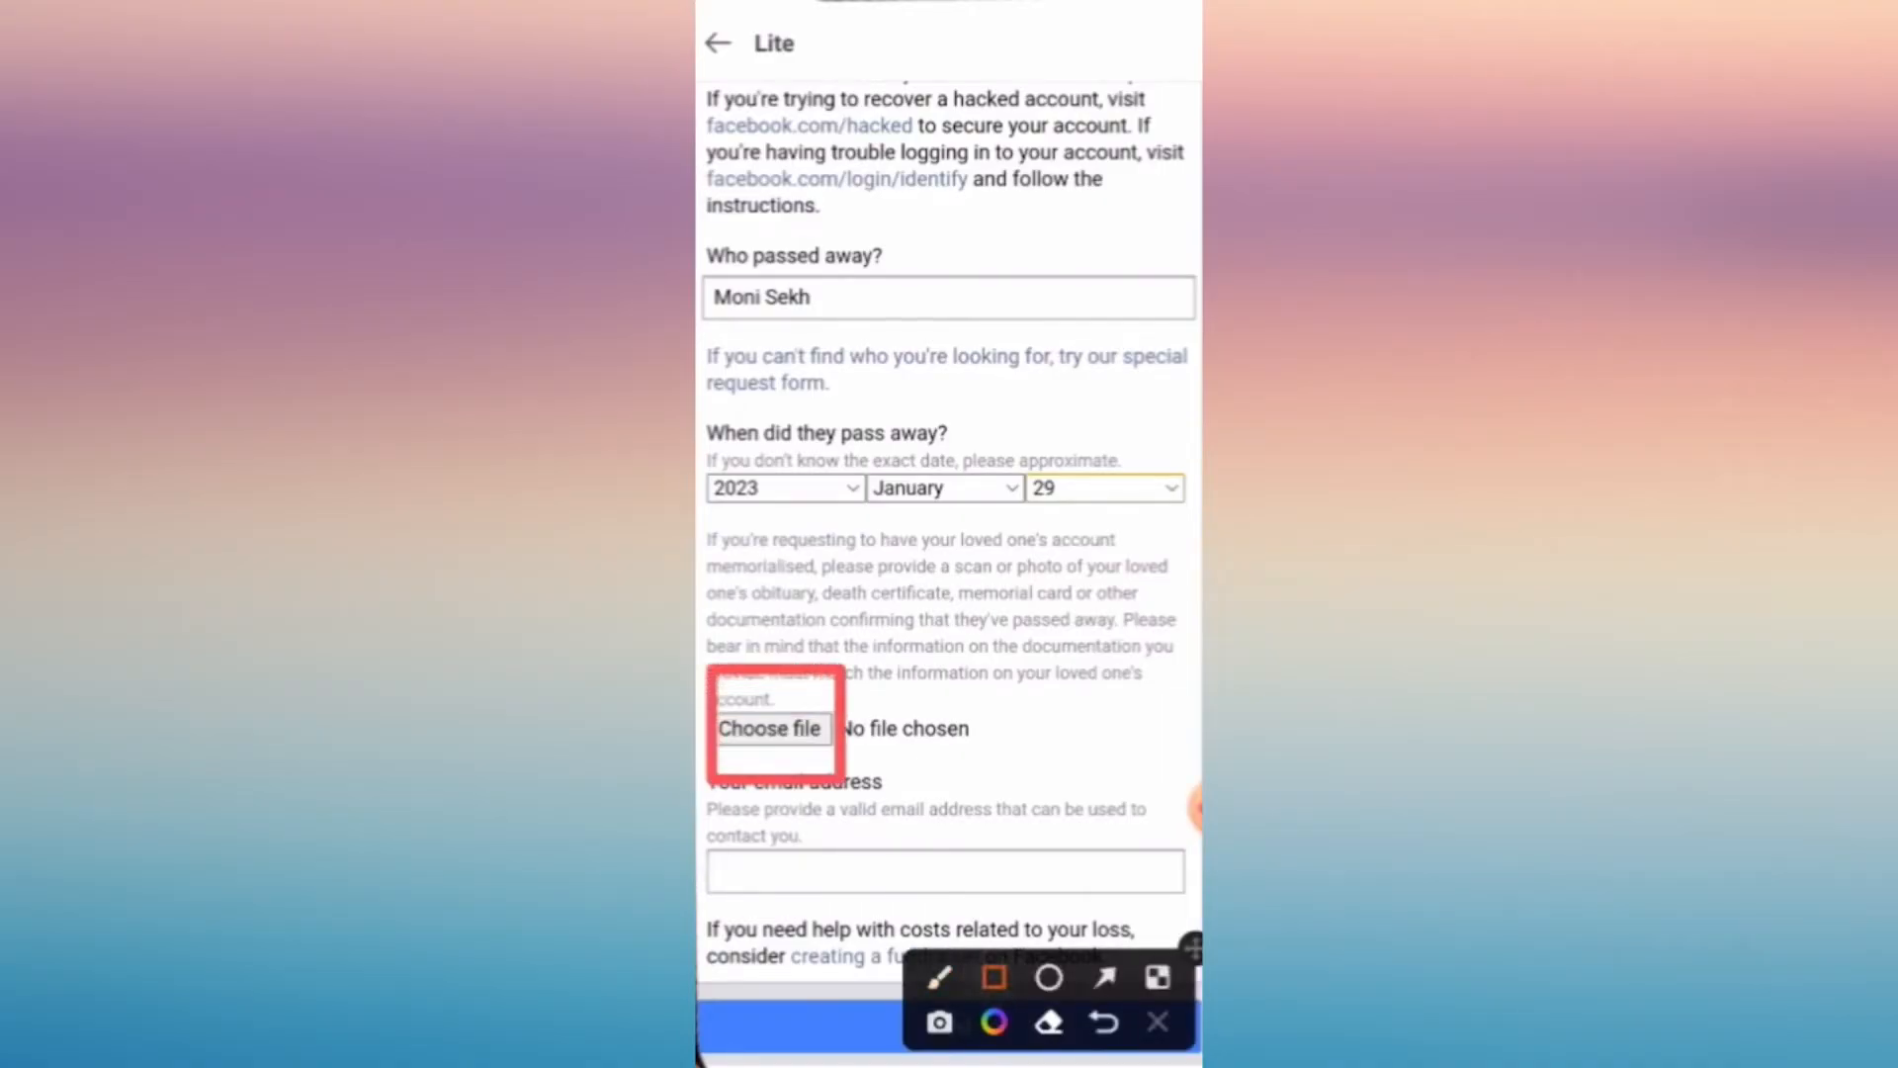
Add a contact email address and send the memorialisation request
click(769, 728)
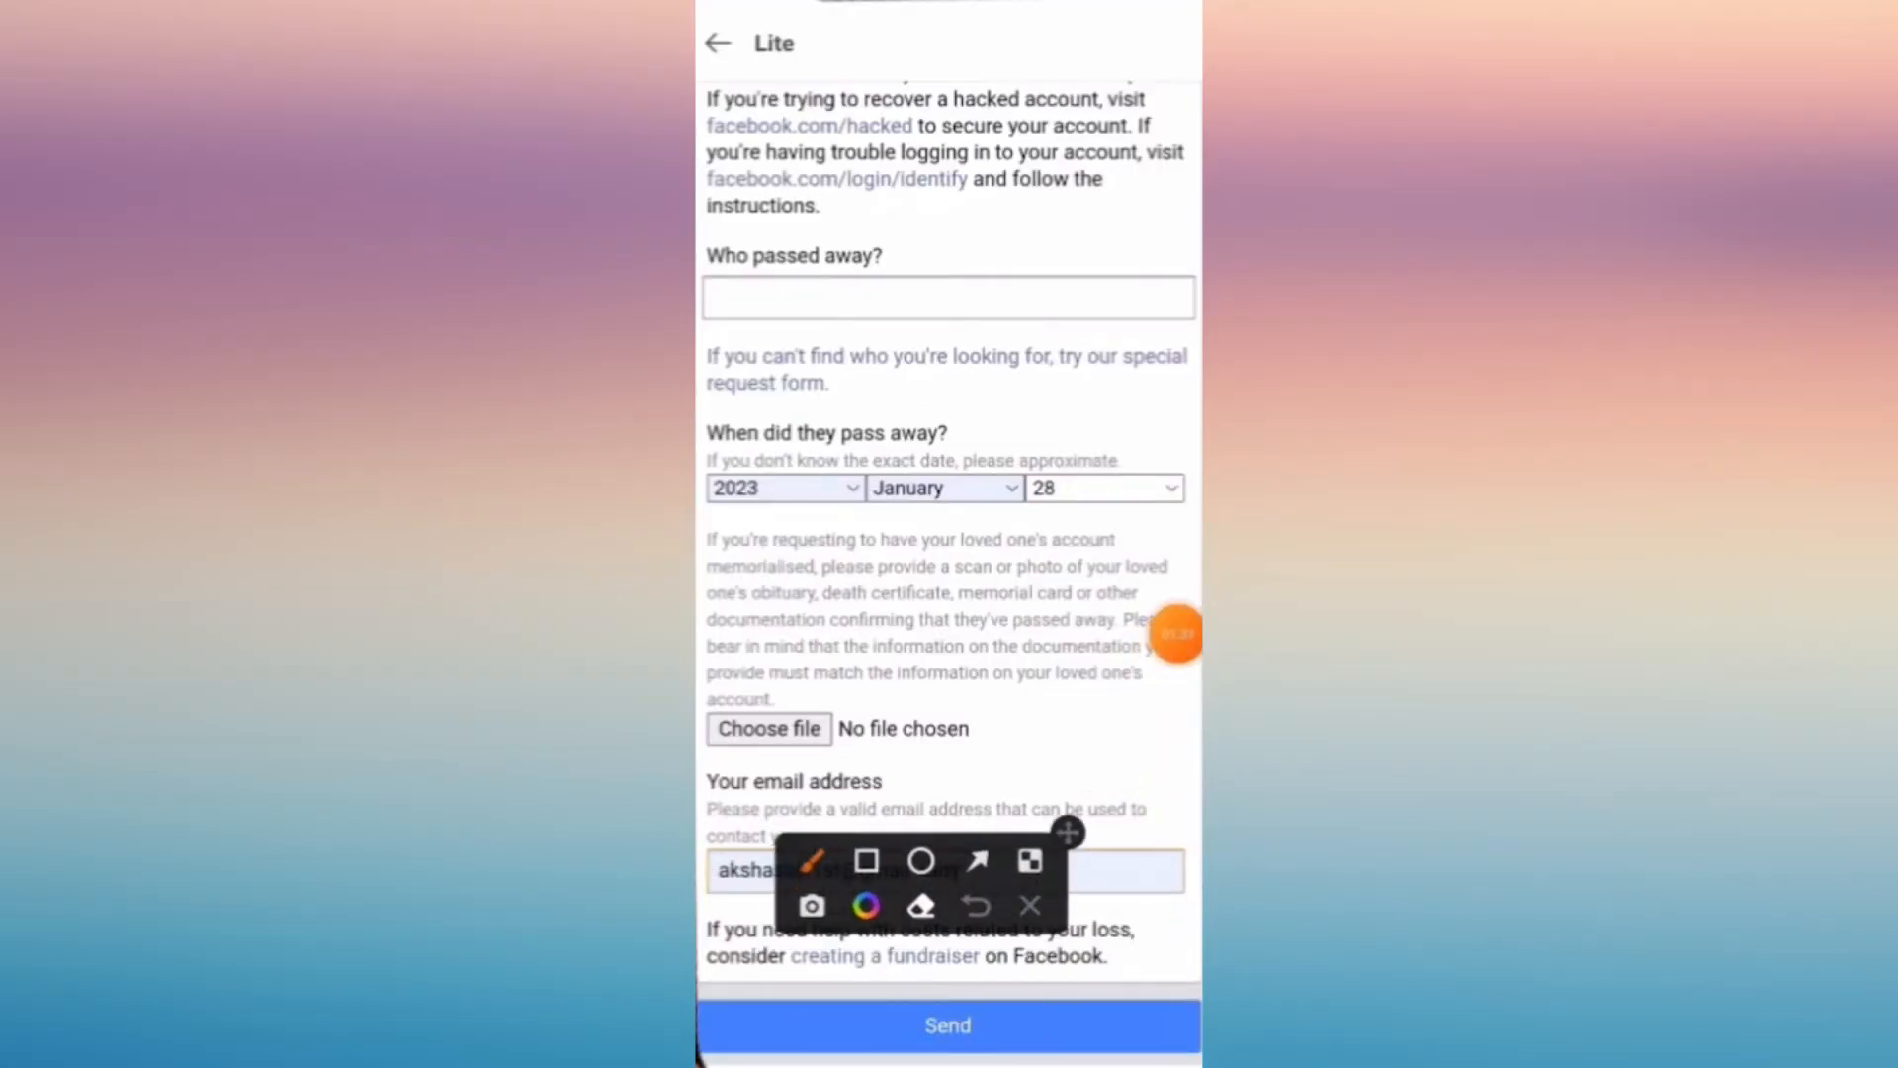
click(866, 861)
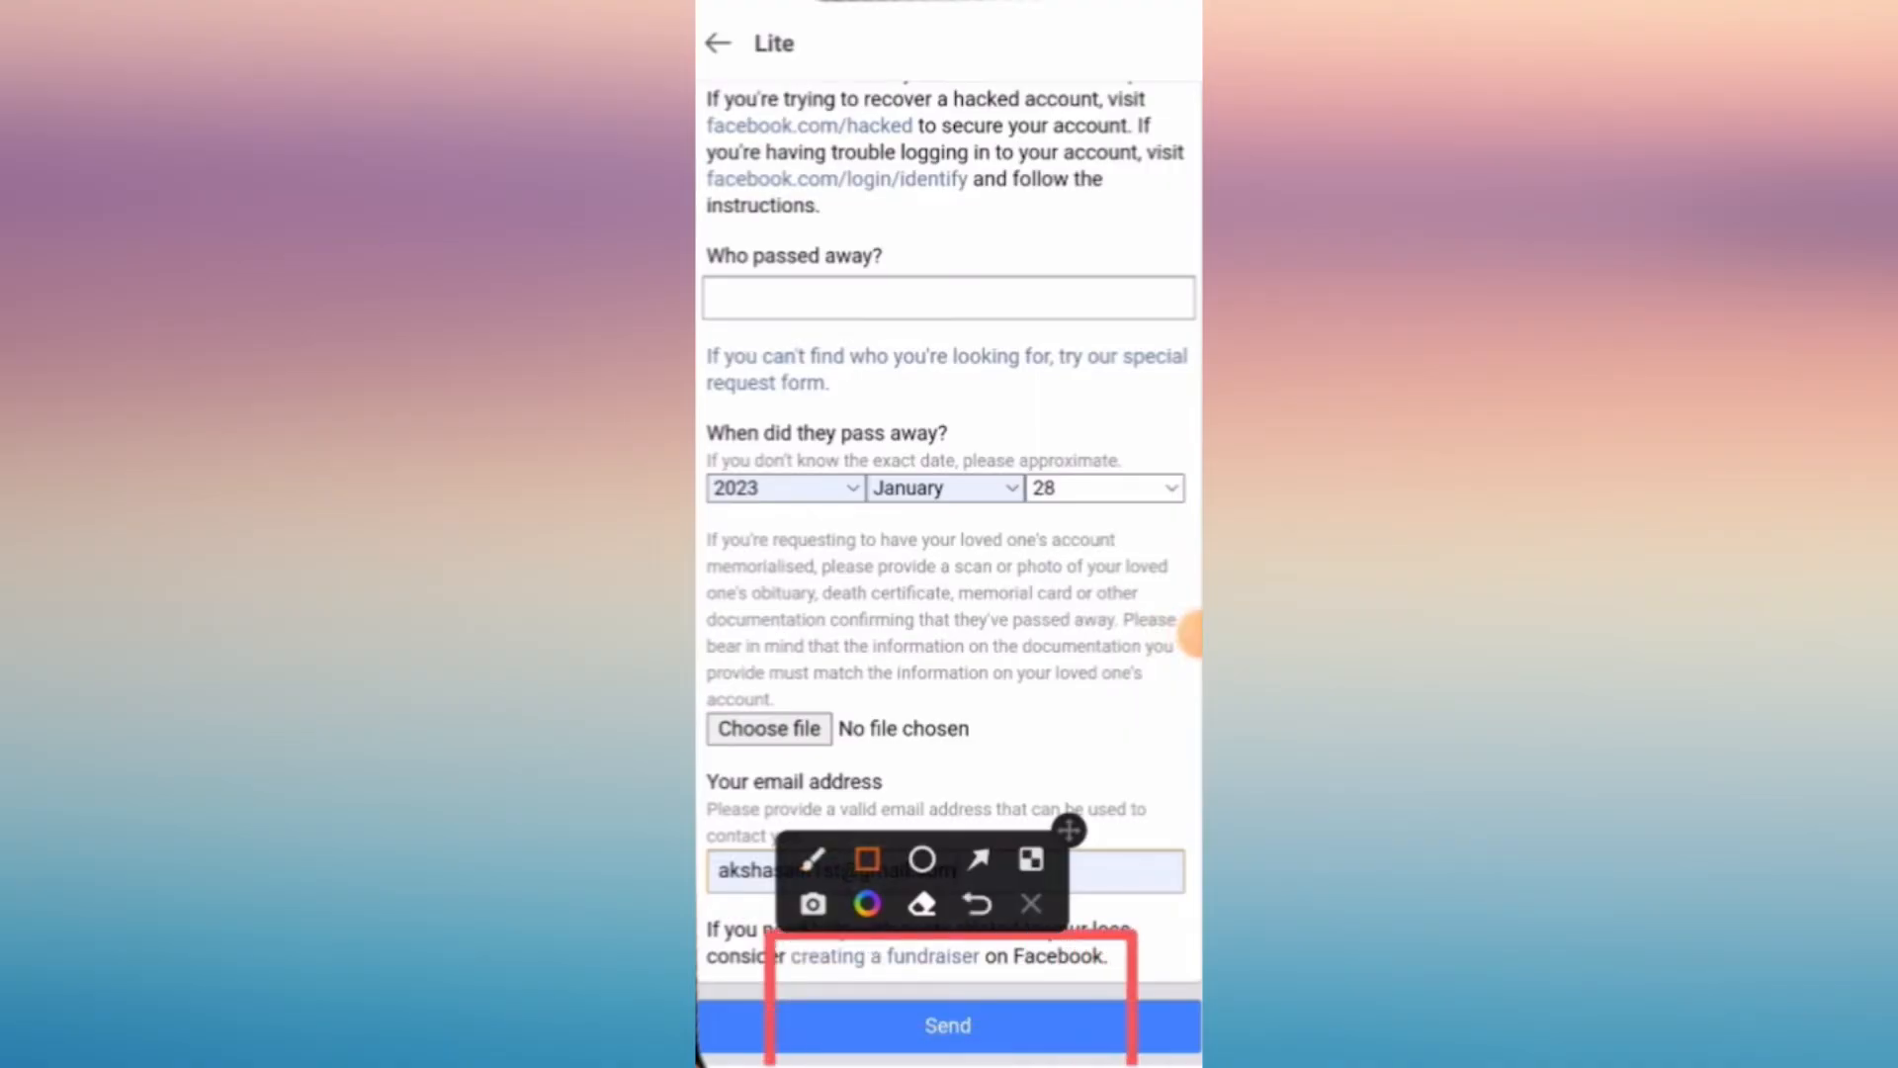
click(949, 1025)
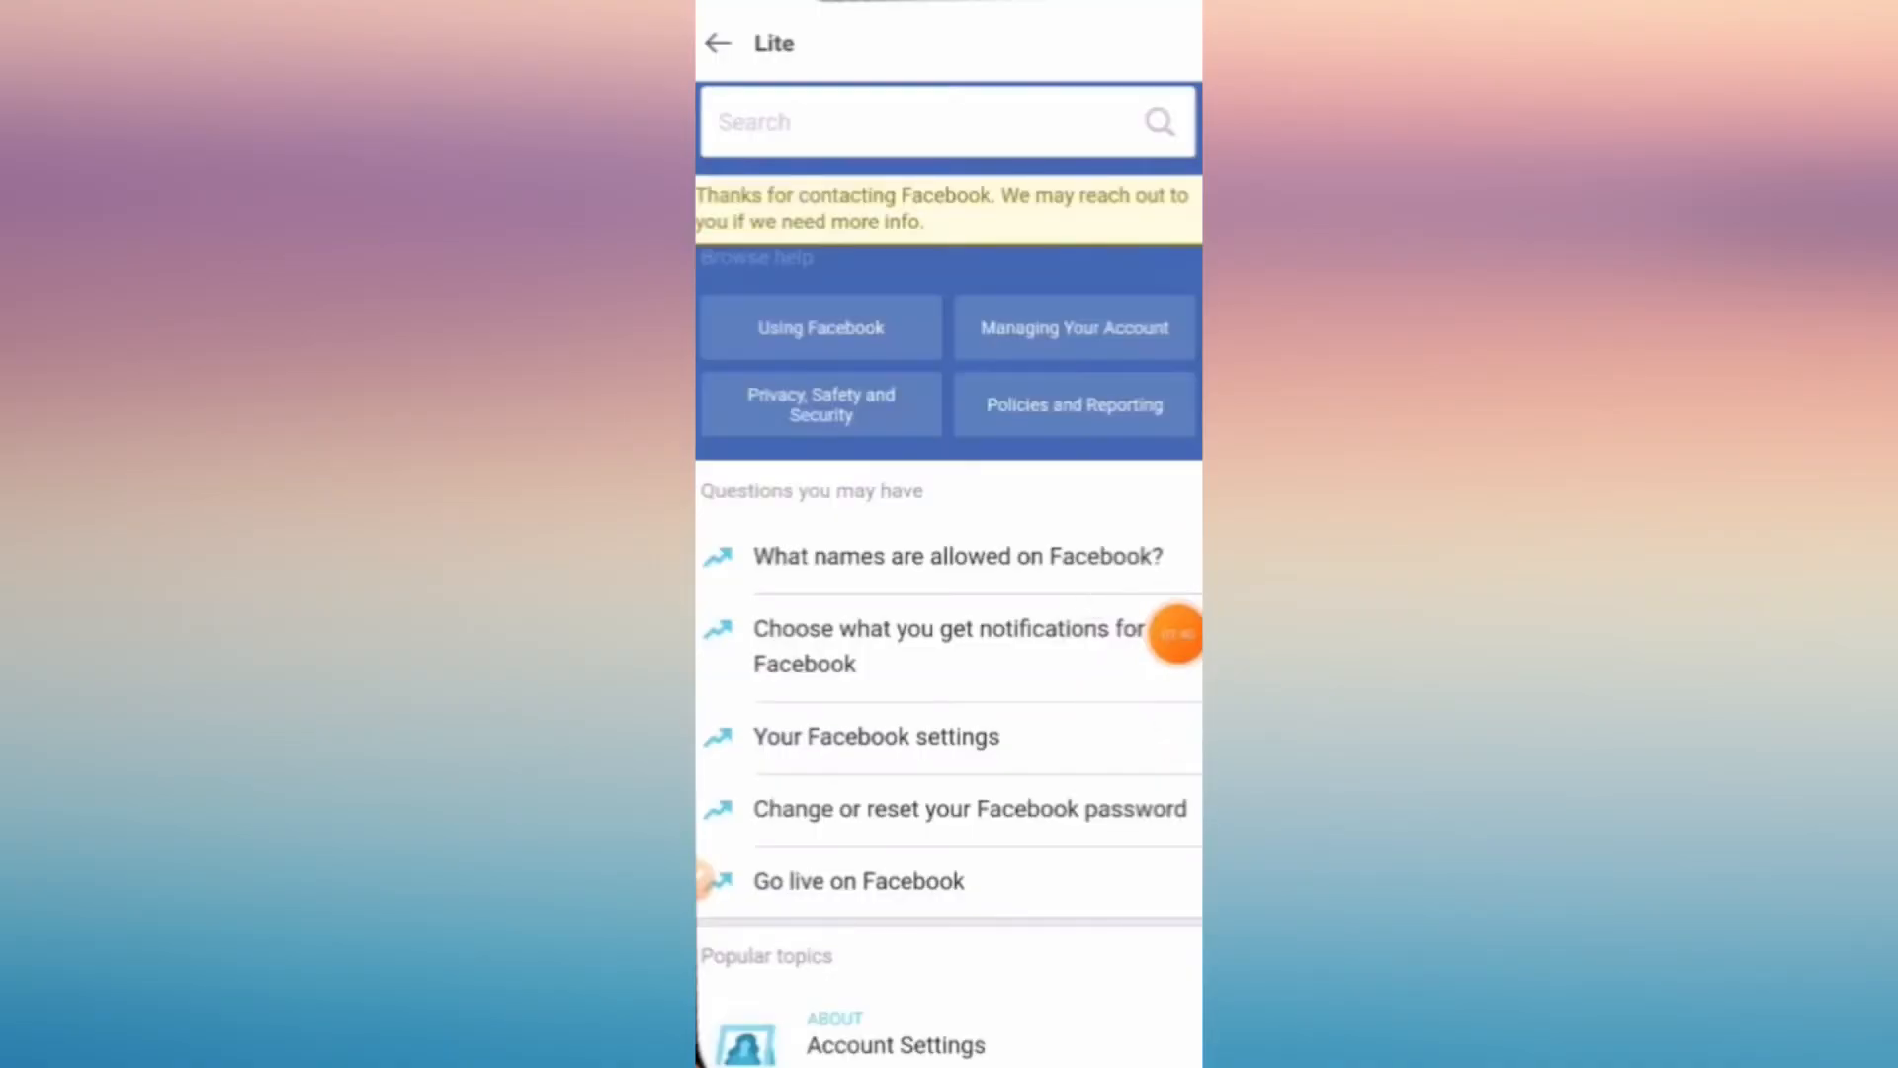